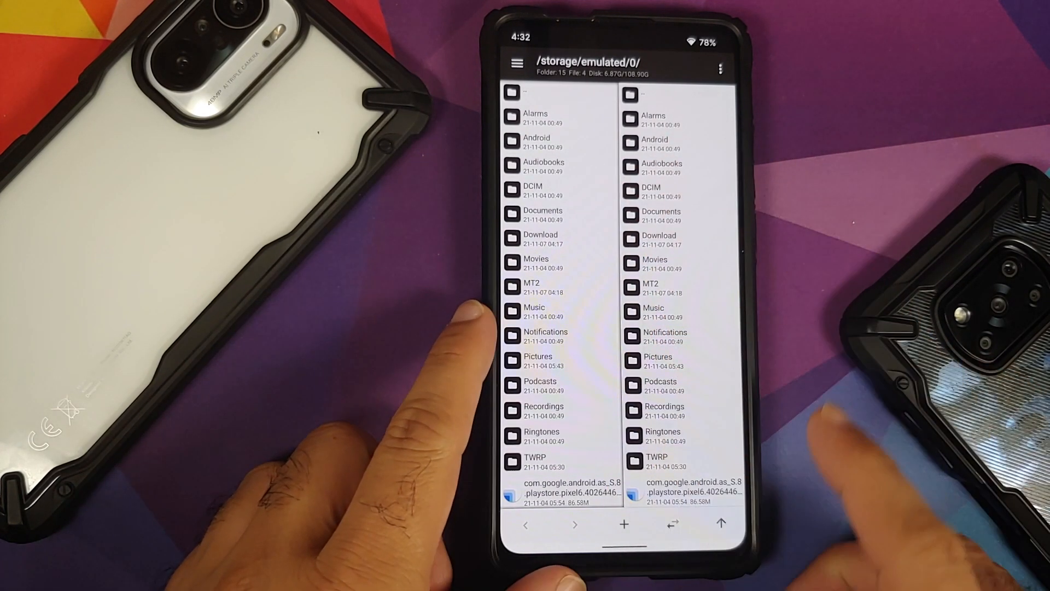
mouse_move(475, 319)
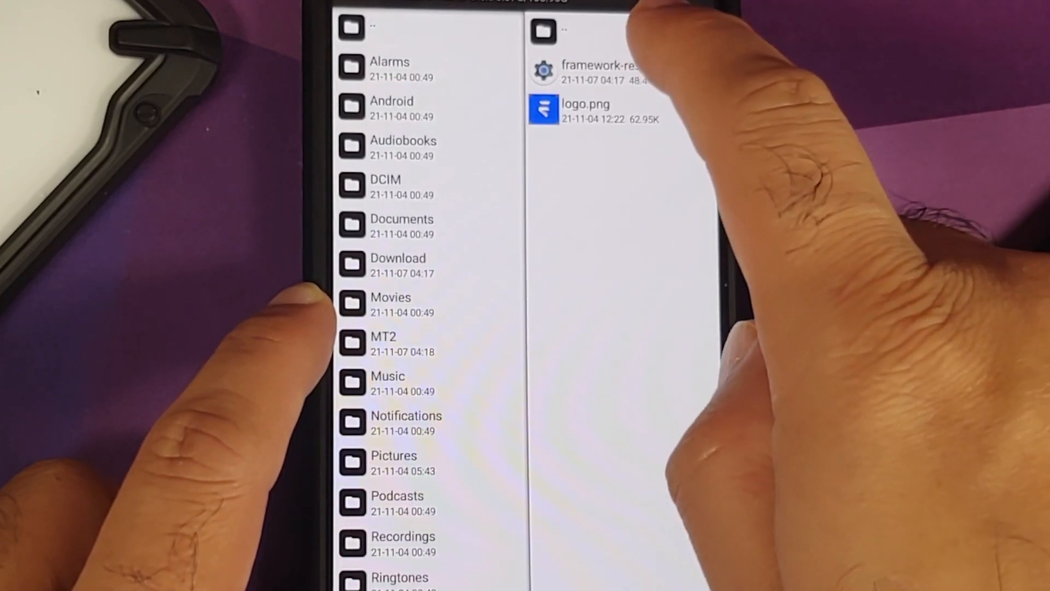
Step: Browse framework-res.apk to list its assets, res, AndroidManifest.xml and resources.arsc
left_click(599, 68)
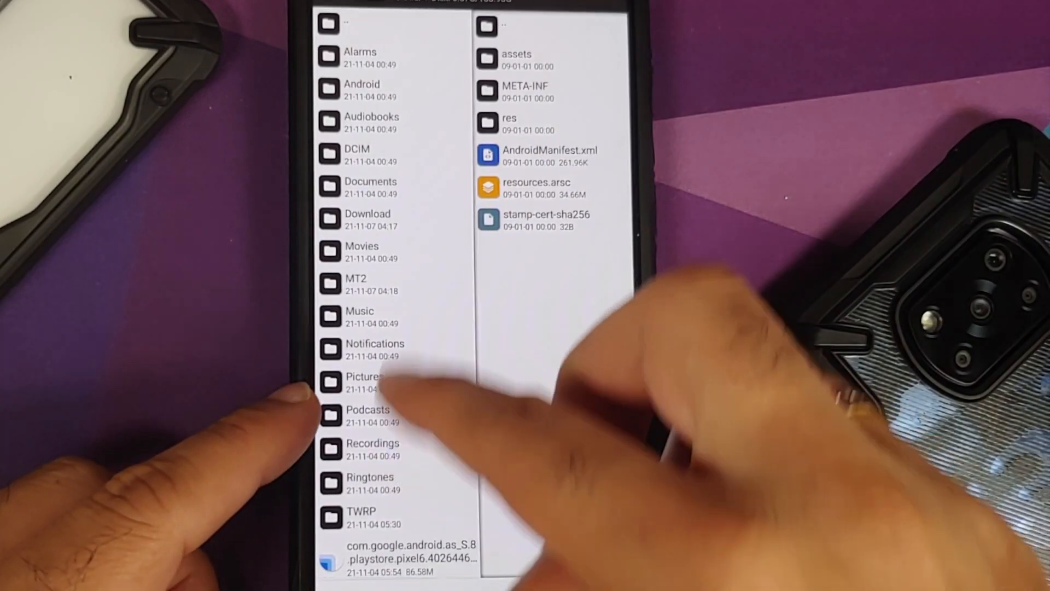
scroll("down", 3)
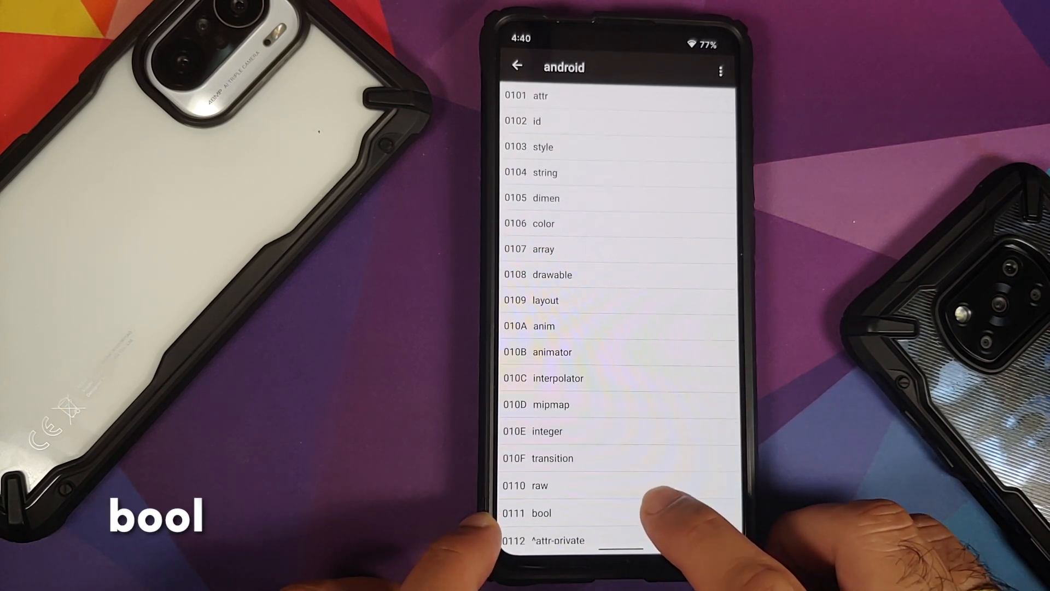
Step: Open the android package's bool resources and scroll down through the config entries
left_click(543, 513)
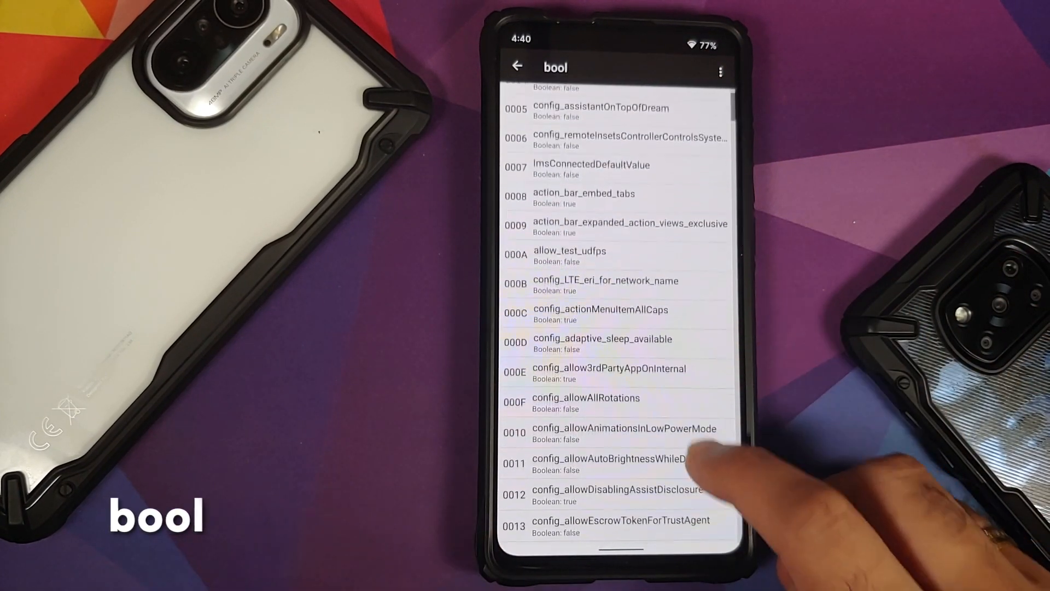
scroll("down", 3)
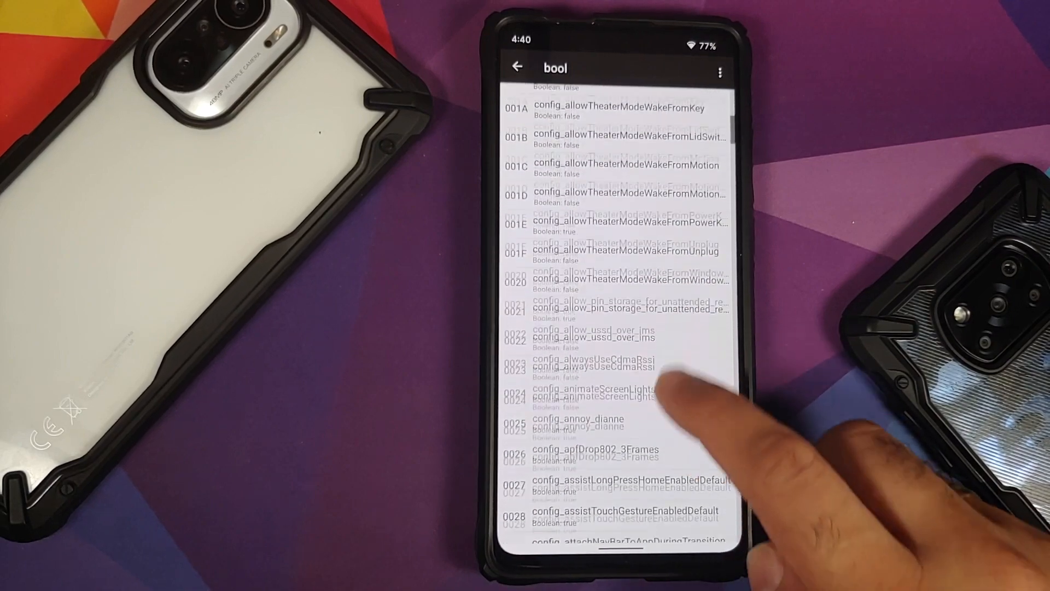
scroll("down", 3)
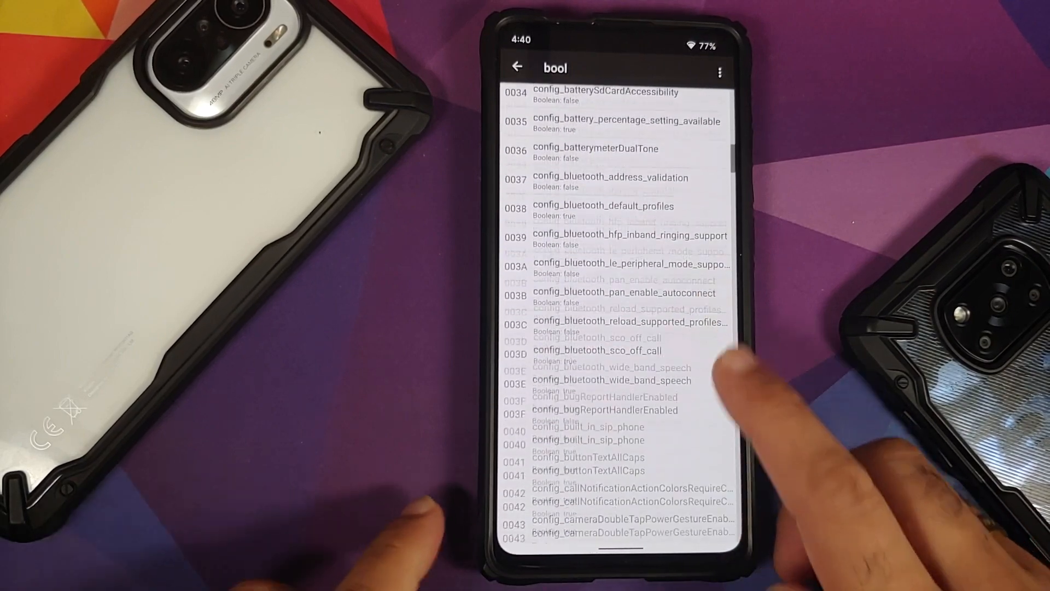
scroll("down", 3)
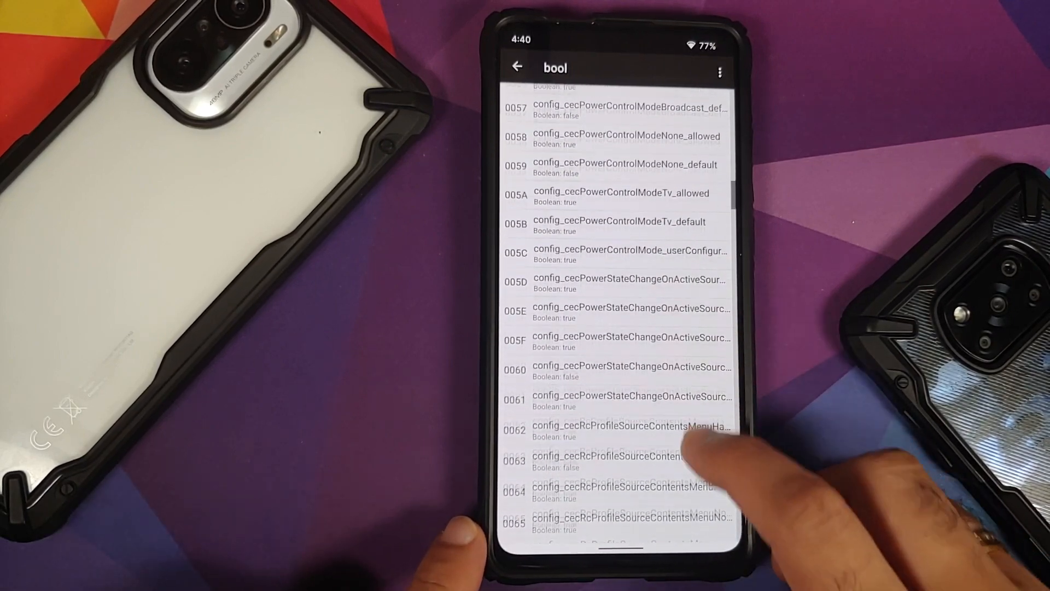
scroll("down", 3)
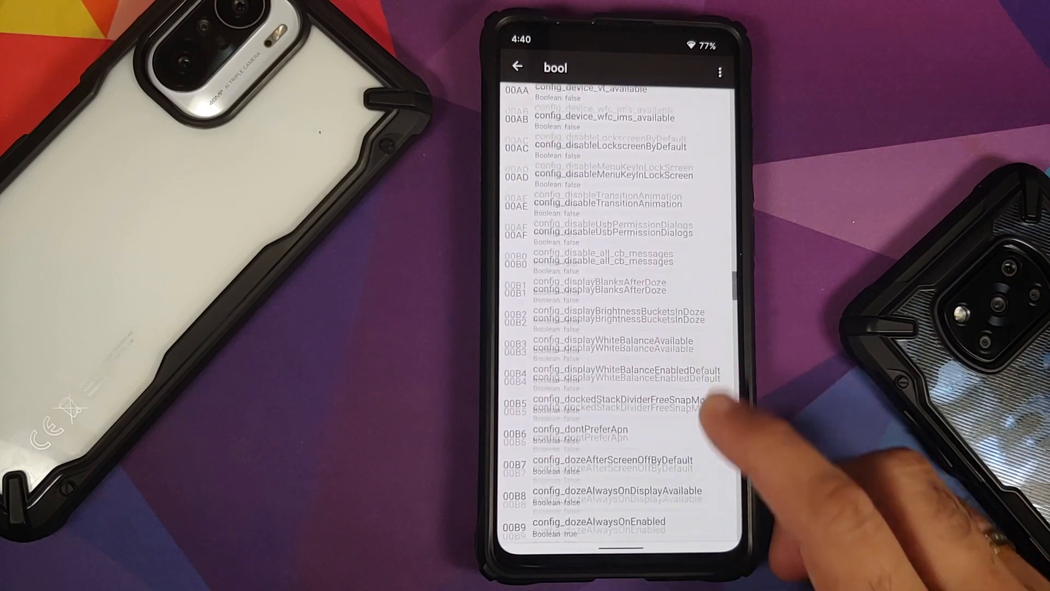
scroll("down", 3)
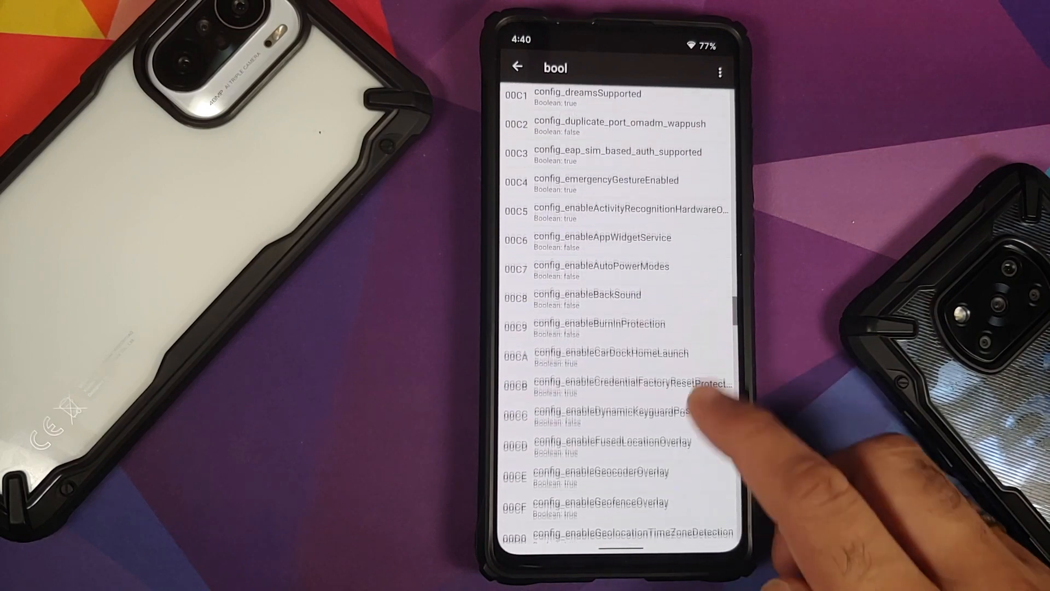
scroll("down", 3)
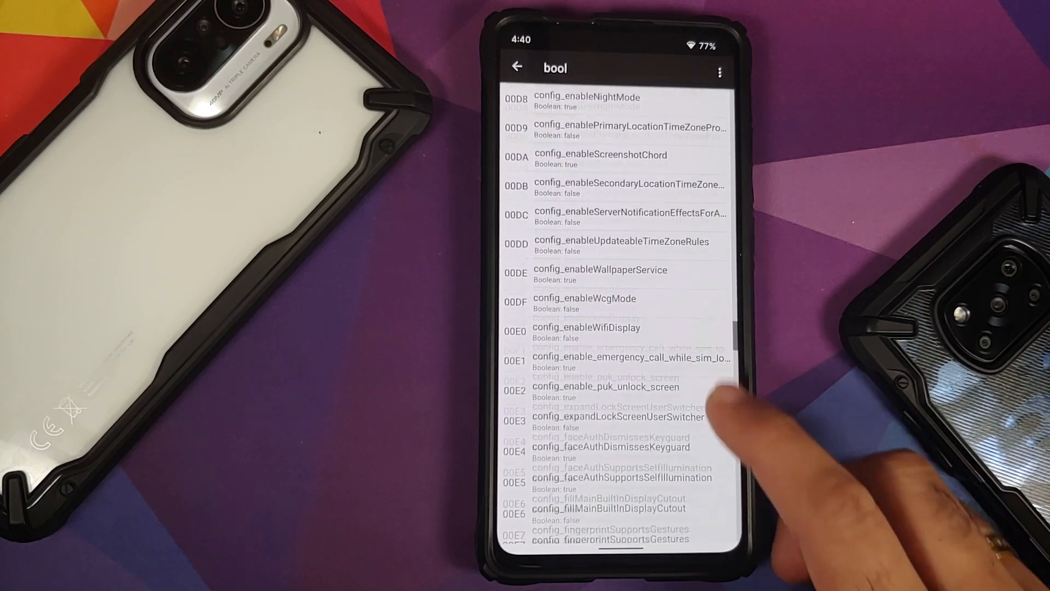
scroll("down", 3)
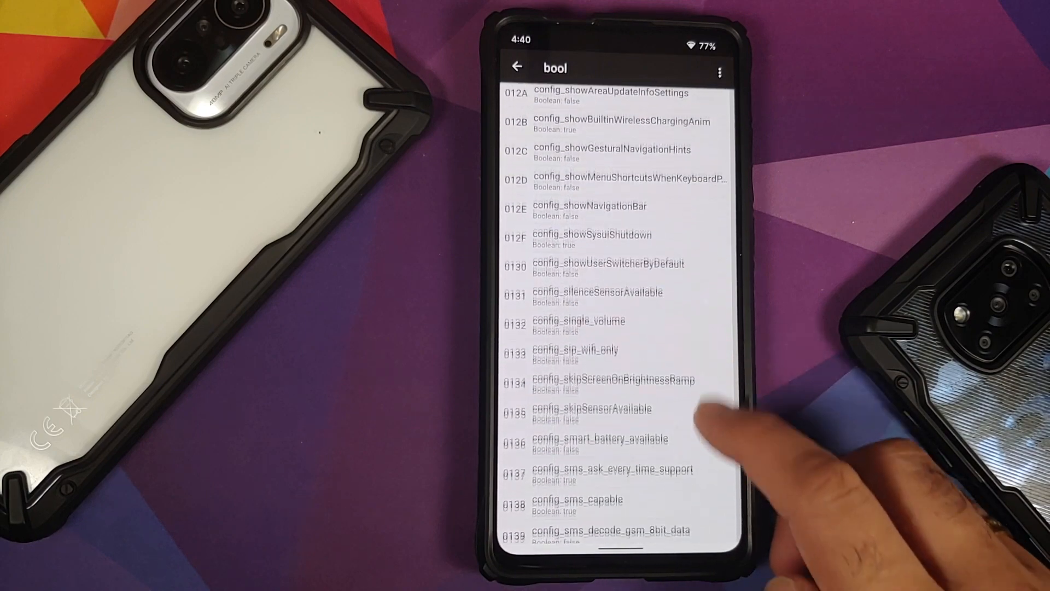
scroll("down", 3)
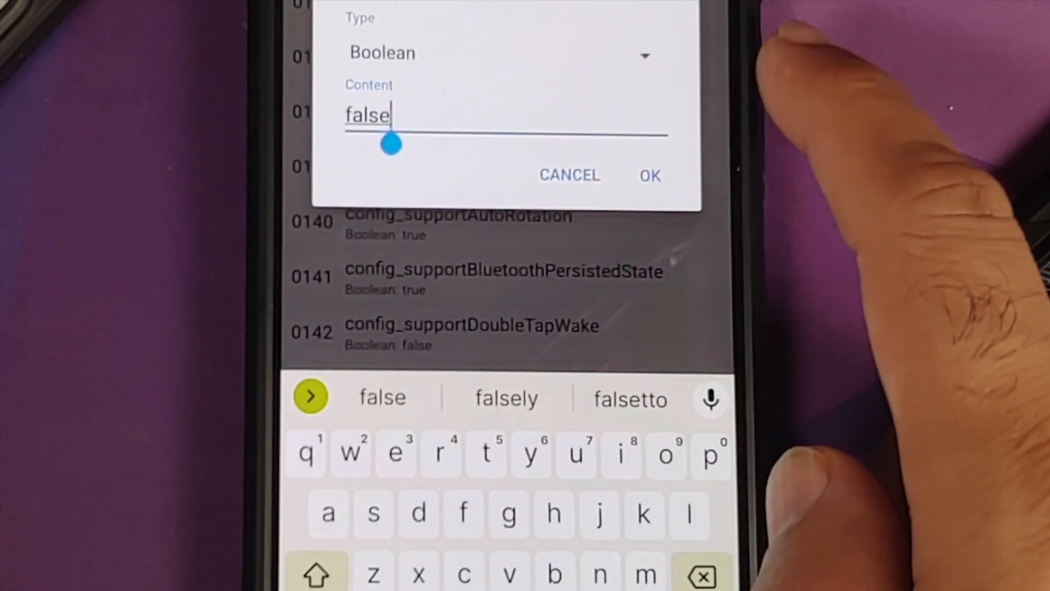
Step: Keep config_supportDoubleTapWake's type as Boolean and enter true as its value
left_click(646, 56)
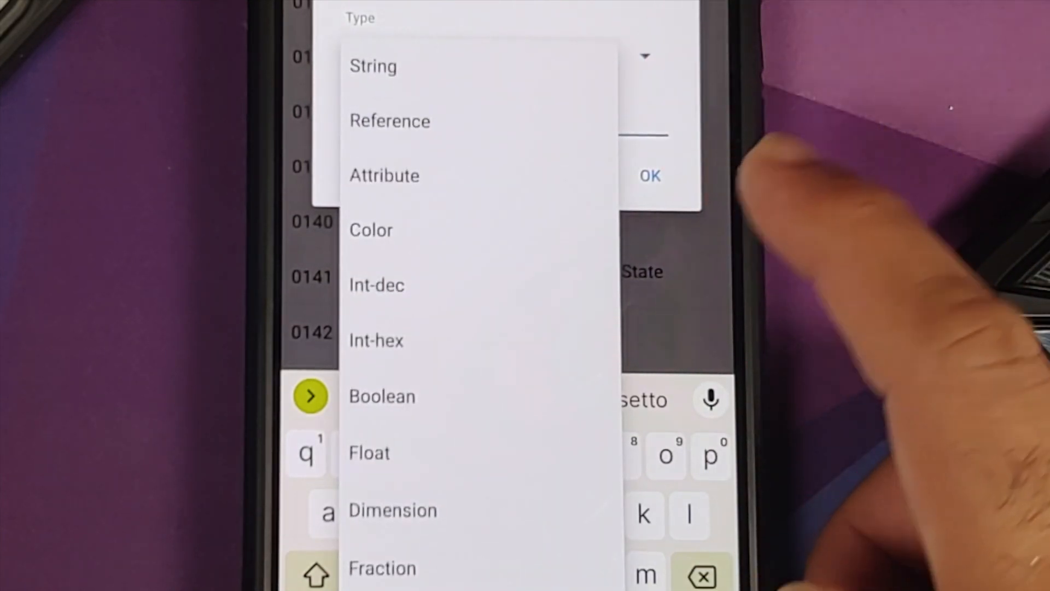
left_click(381, 397)
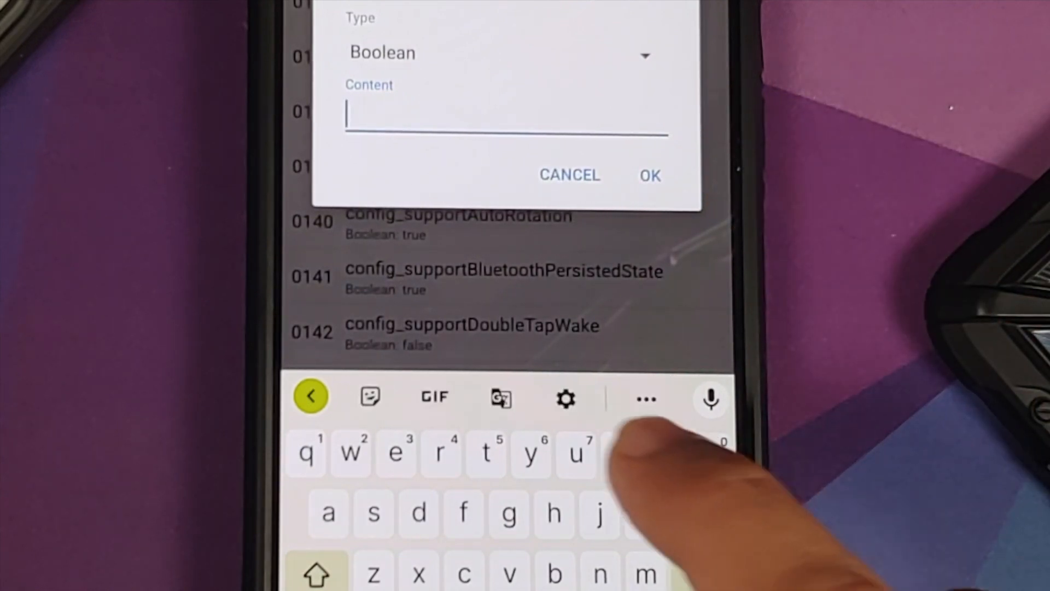
type("tru")
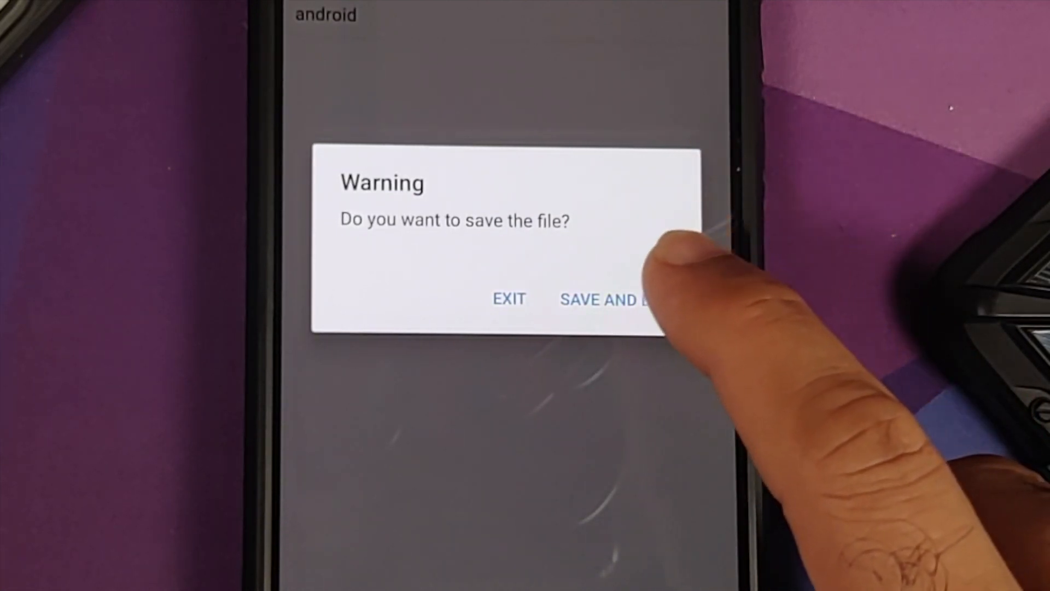
Step: Choose Save and Exit to write framework-res.apk with a .bak backup
left_click(610, 299)
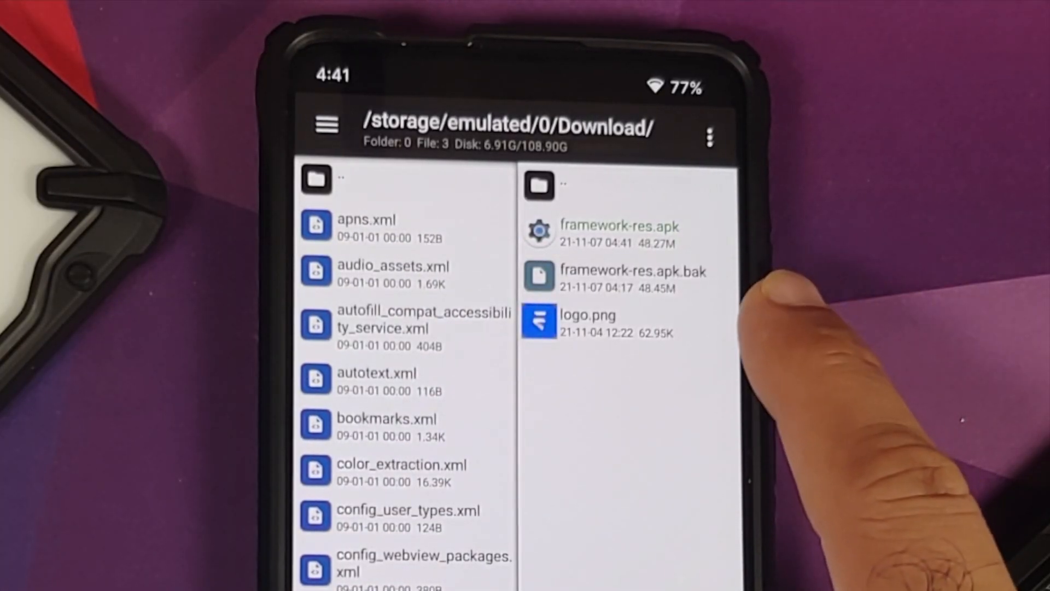
mouse_move(792, 295)
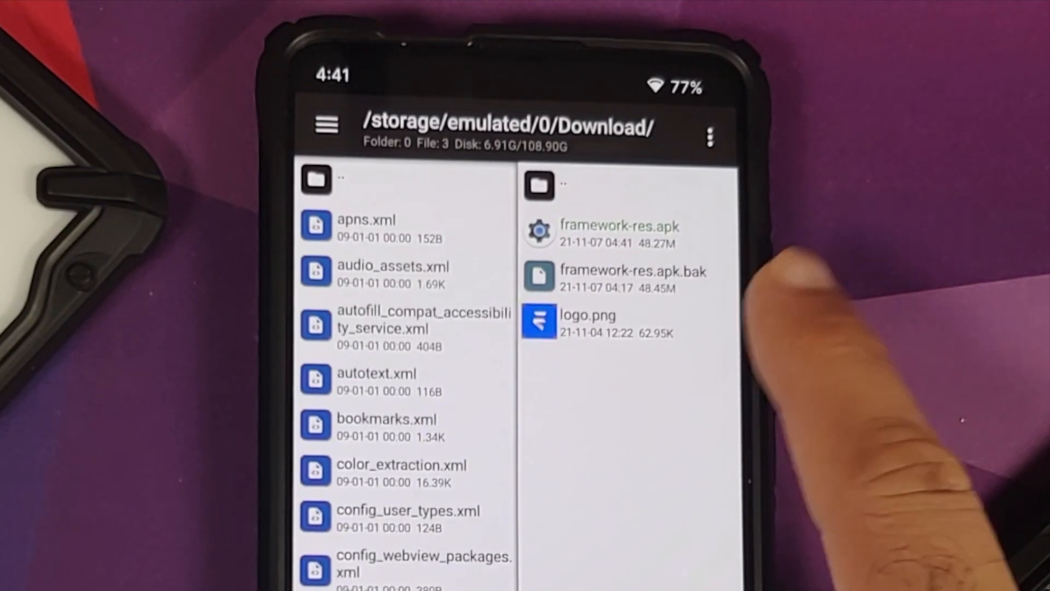